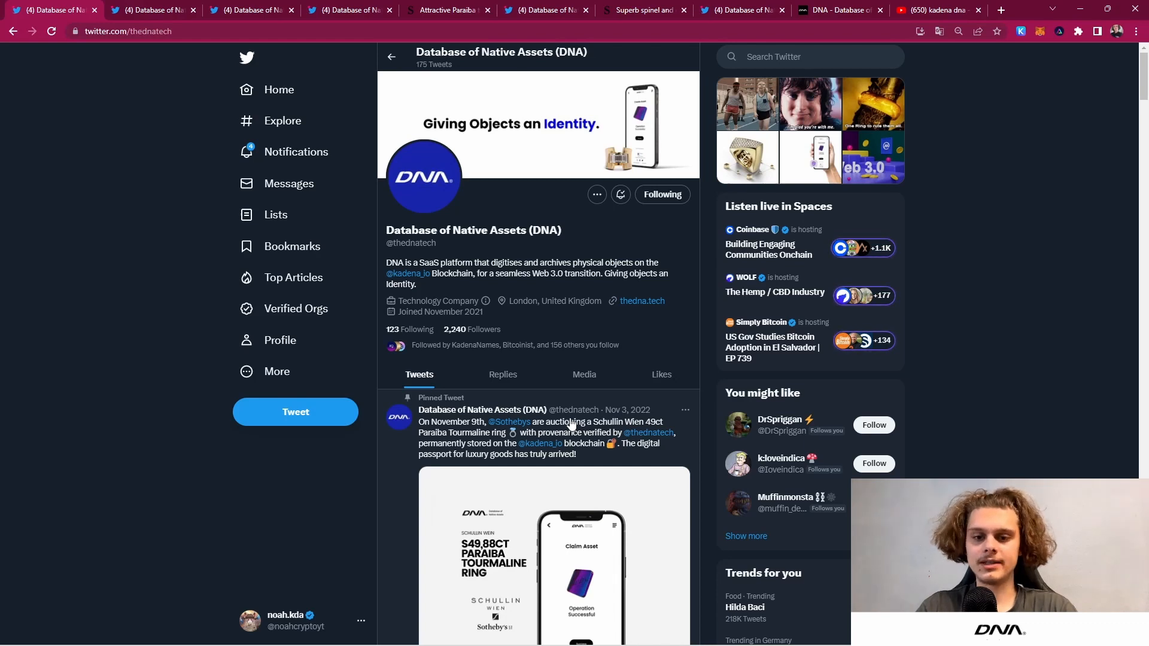
# Step: Scroll down the DNA profile to the pinned tweet about the Sotheby's Paraiba Tourmaline ring auction
pyautogui.scroll(-3)
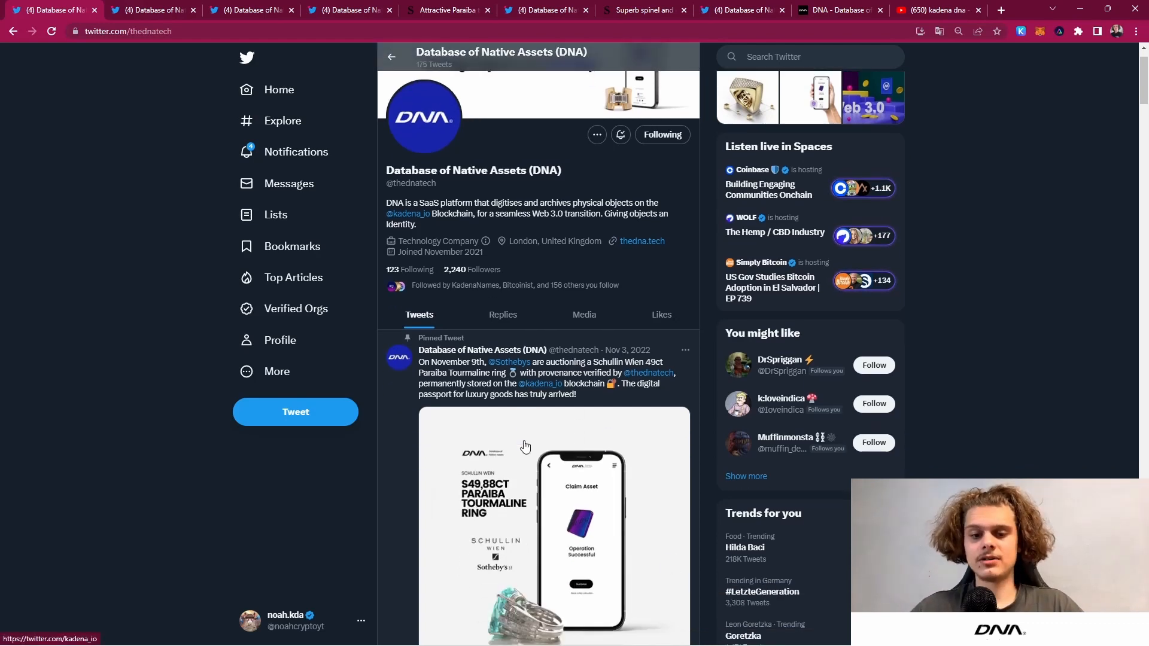
pyautogui.scroll(-3)
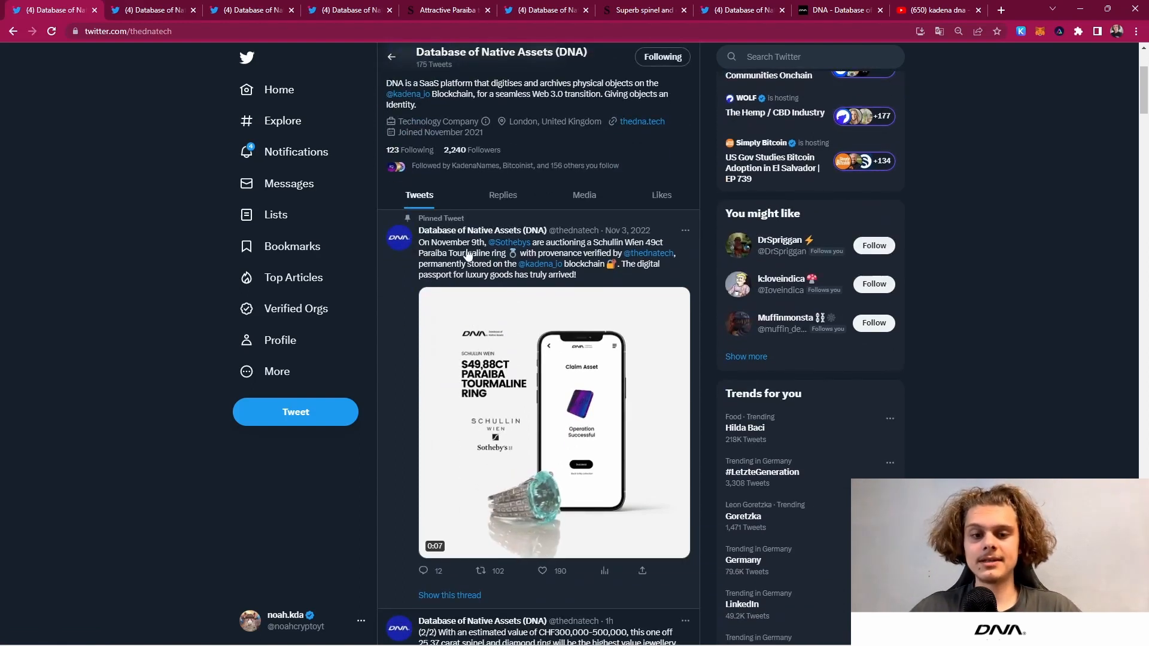
pyautogui.scroll(-3)
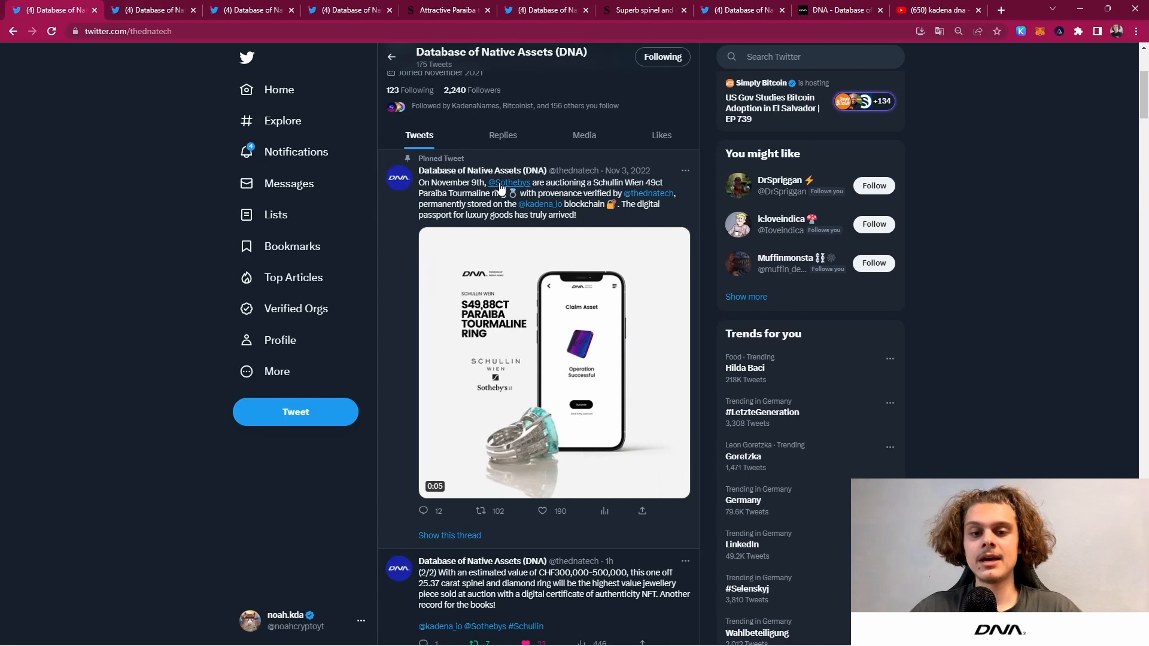
pyautogui.moveTo(508, 182)
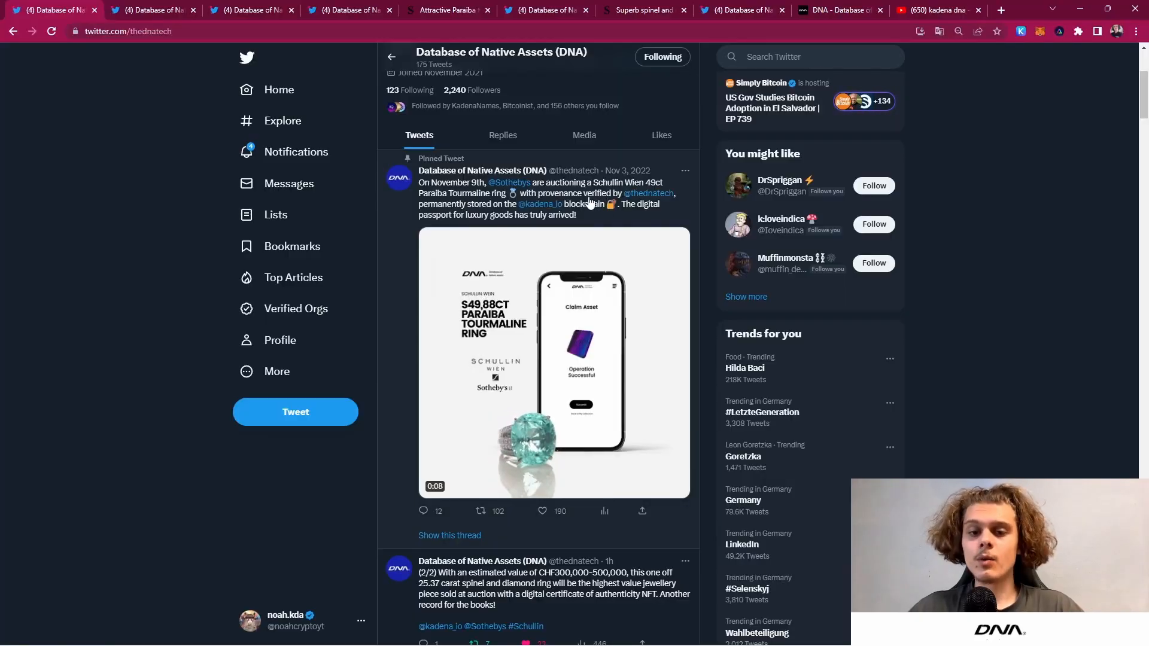
pyautogui.moveTo(647, 193)
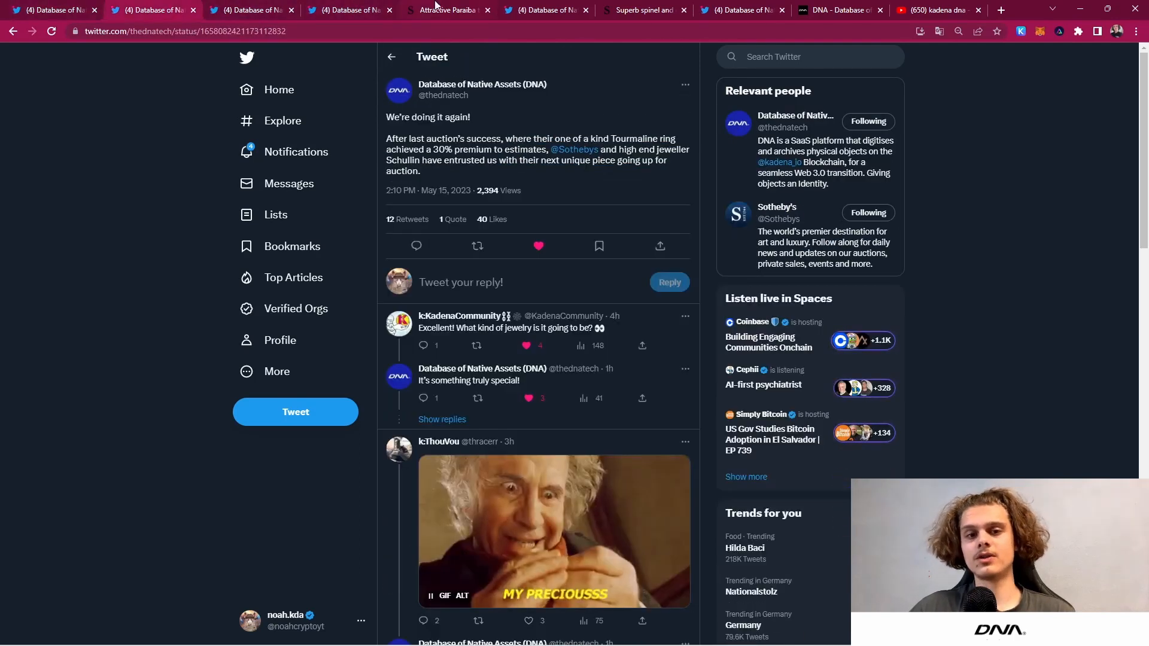
# Step: Show the Schullin Paraiba tourmaline ring lot and highlight its 100,000–150,000 CHF estimate
pyautogui.click(447, 10)
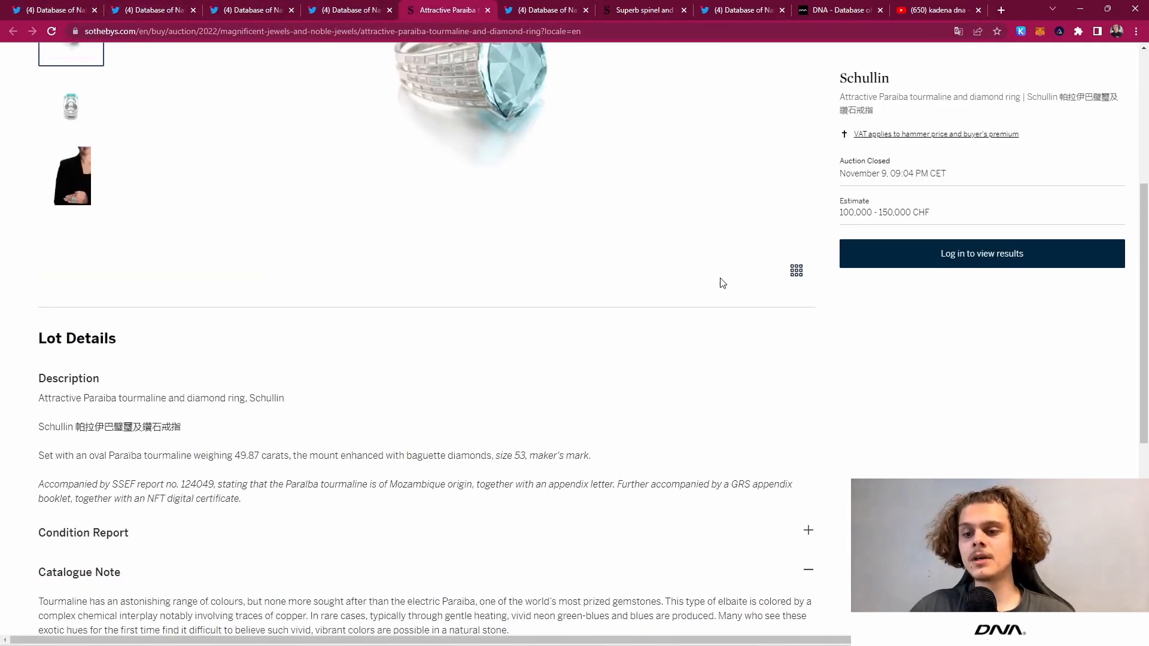
pyautogui.moveTo(843, 218)
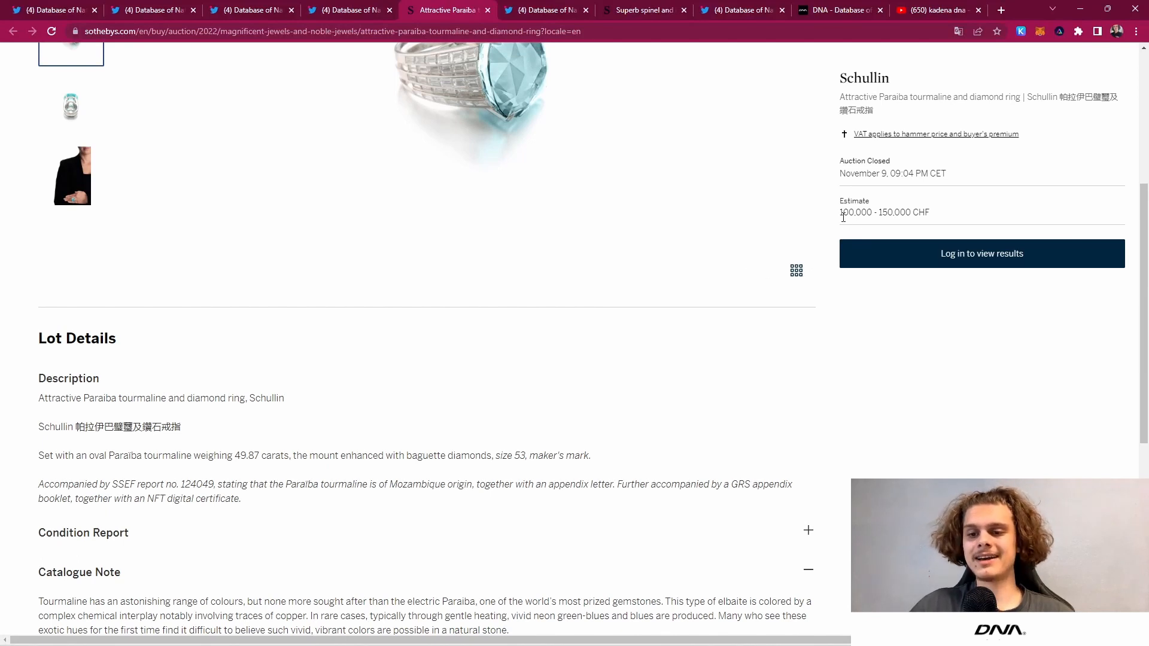
pyautogui.doubleClick(883, 212)
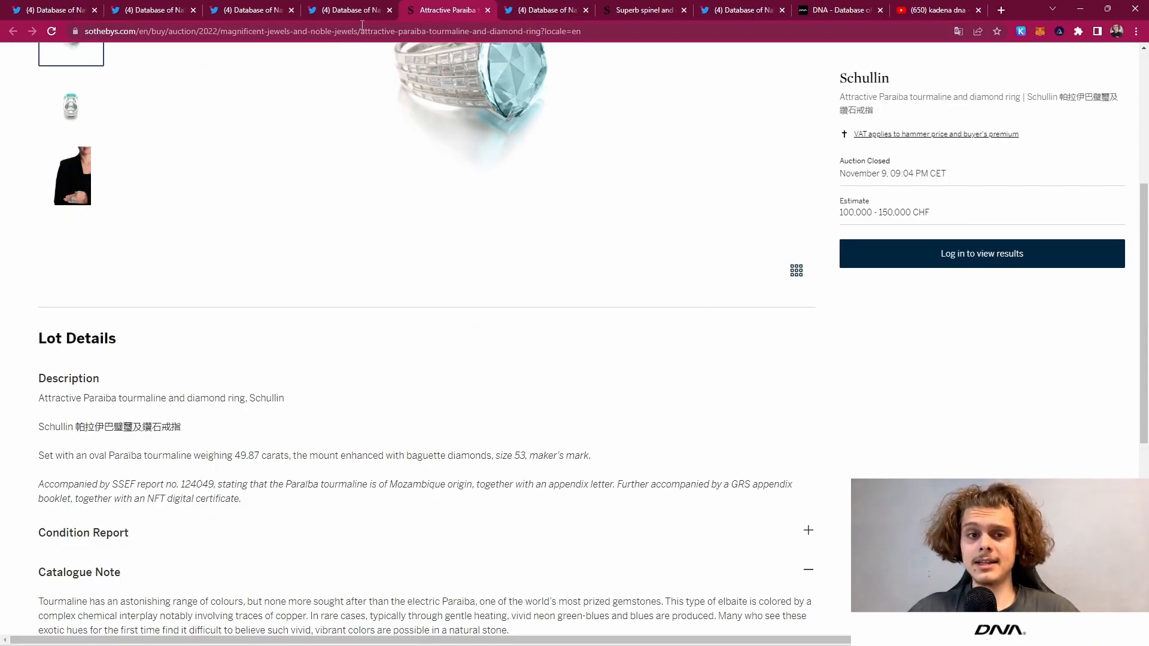
# Step: Return to Twitter and scroll up to DNA's tweet inviting bids on the Schullin Spinel and Diamond ring
pyautogui.click(151, 9)
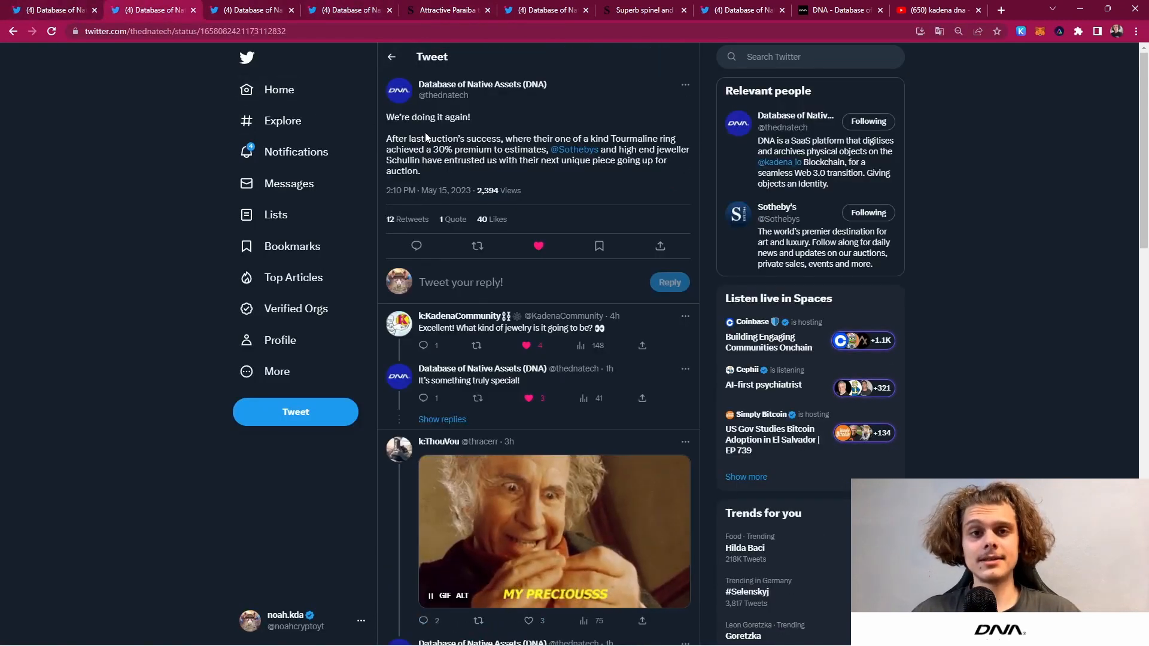
pyautogui.moveTo(434, 190)
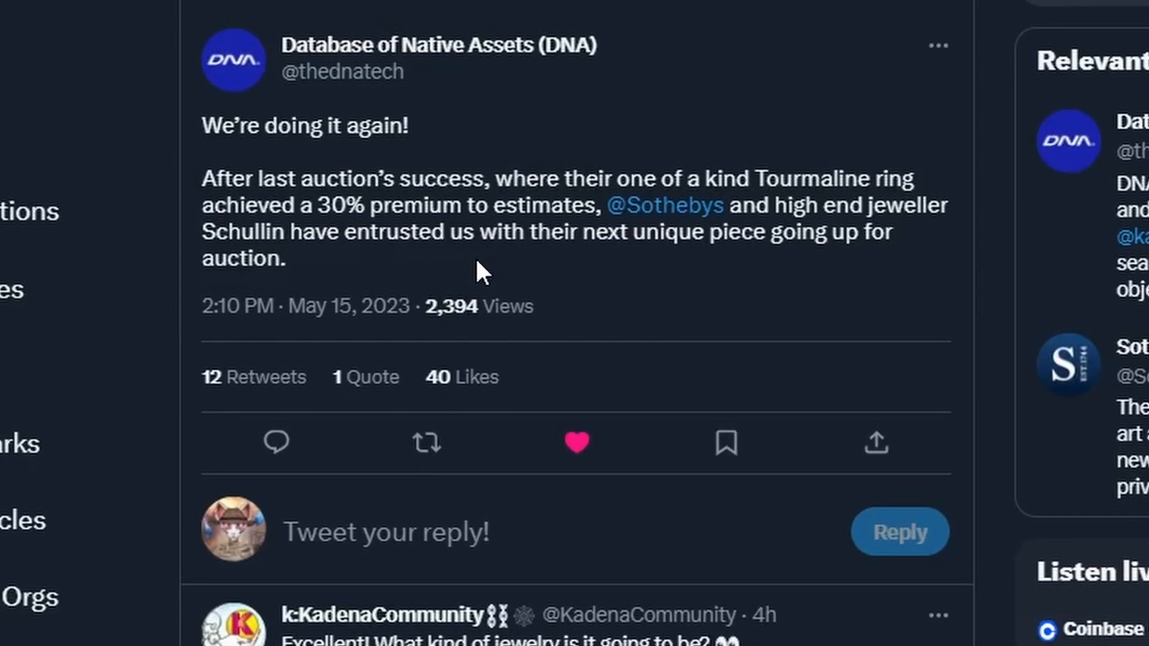
pyautogui.scroll(3)
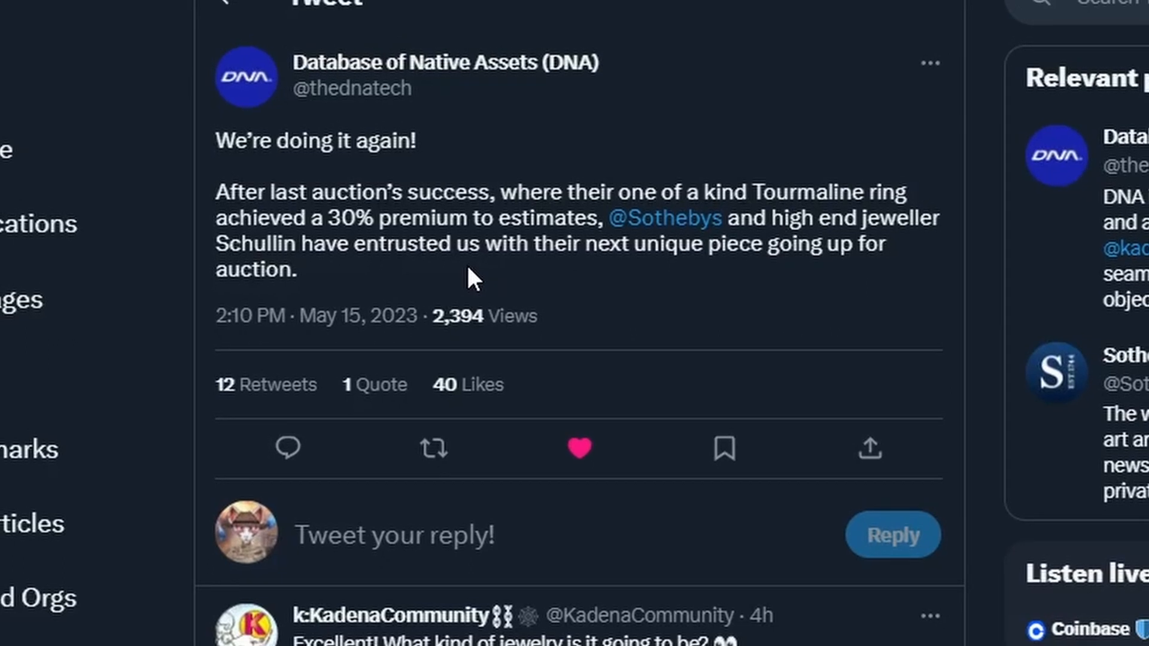
pyautogui.scroll(3)
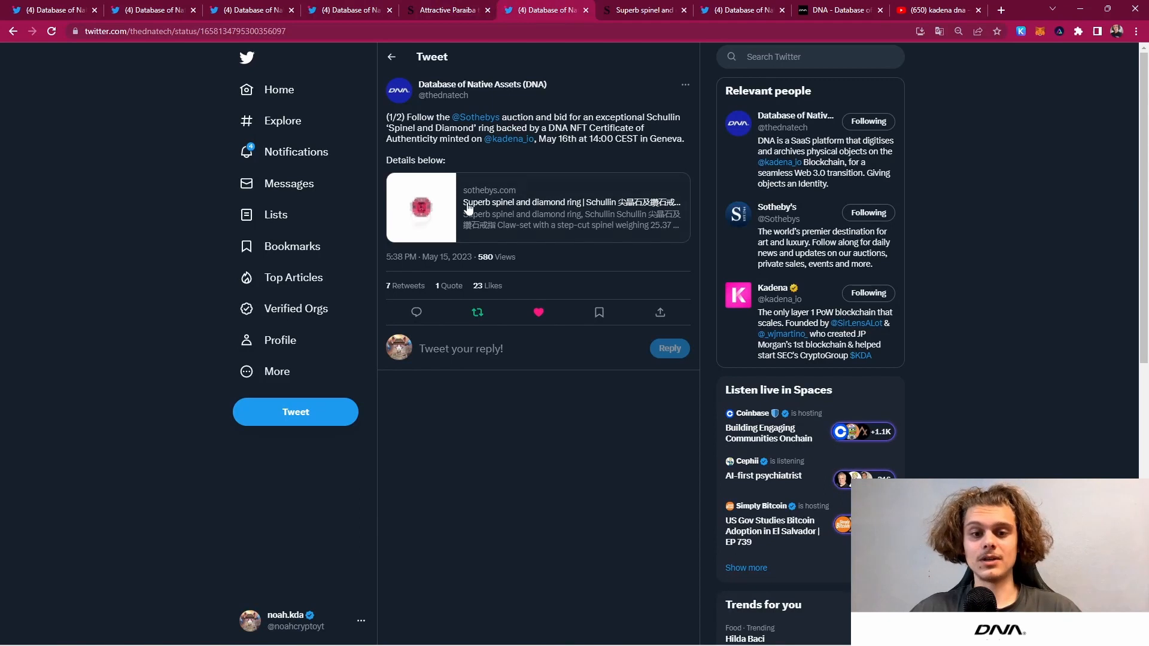
pyautogui.moveTo(506, 139)
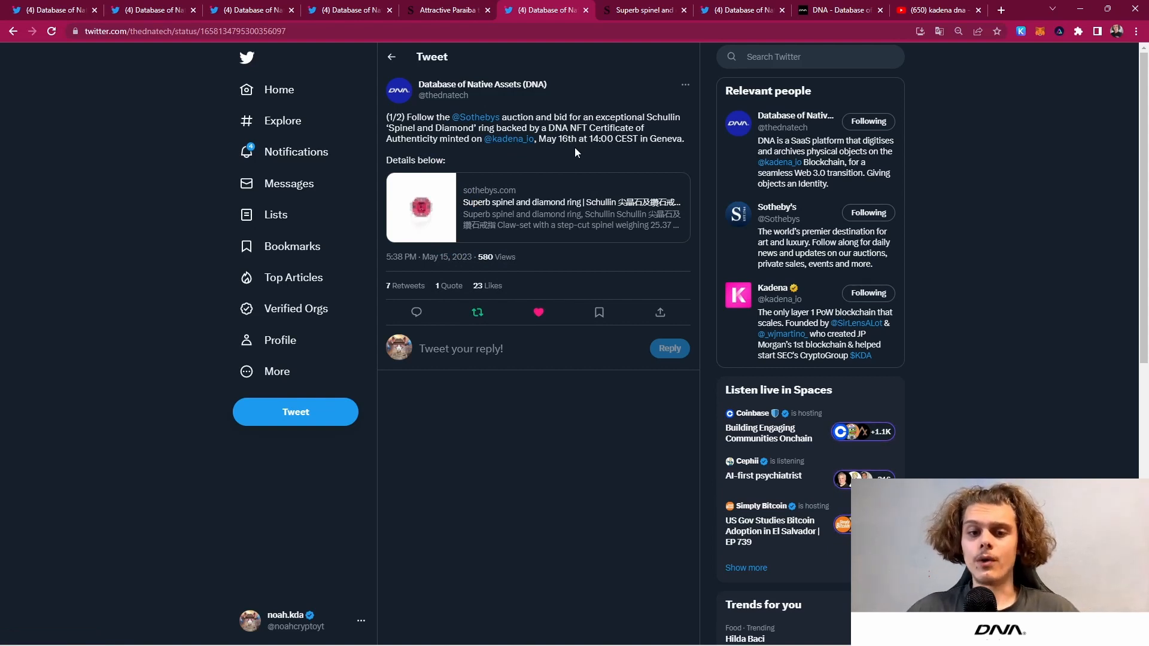
pyautogui.moveTo(508, 161)
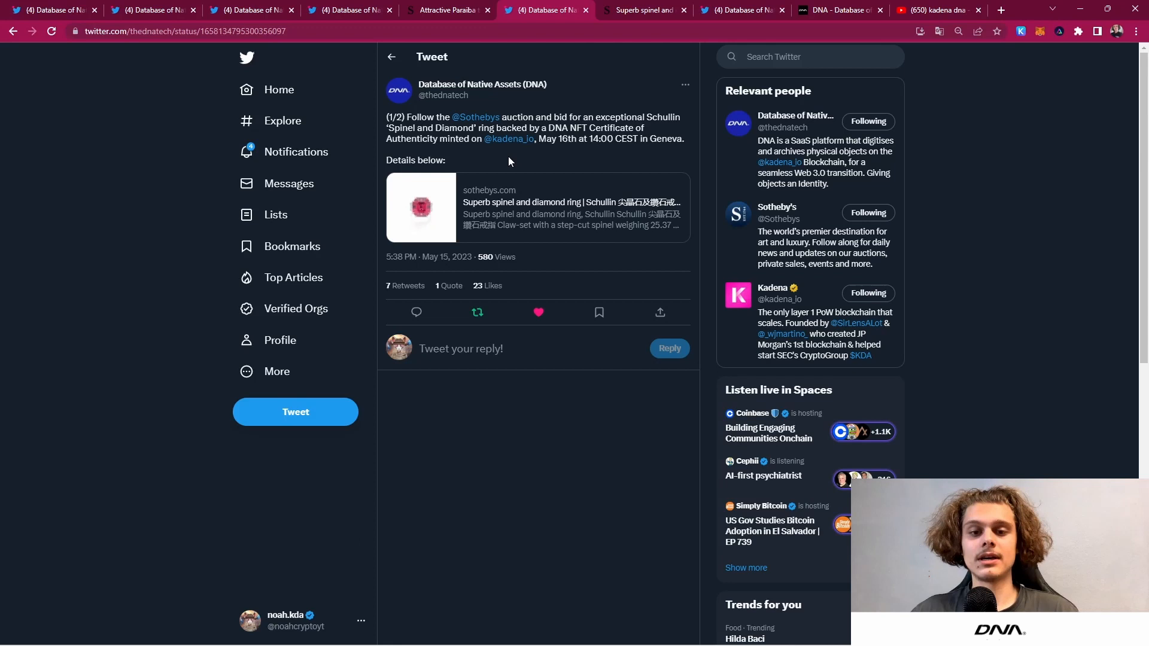
pyautogui.moveTo(564, 194)
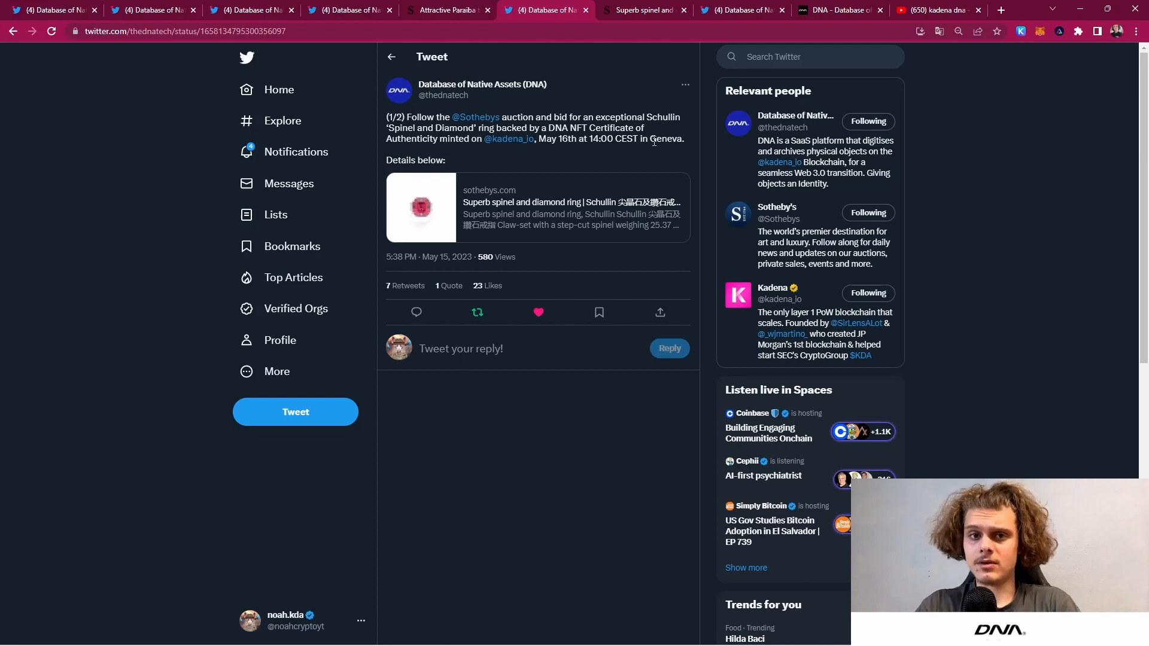
# Step: Show the Schullin spinel and diamond ring lot with its 300,000–500,000 CHF estimate and 260,000 CHF bid
pyautogui.click(644, 9)
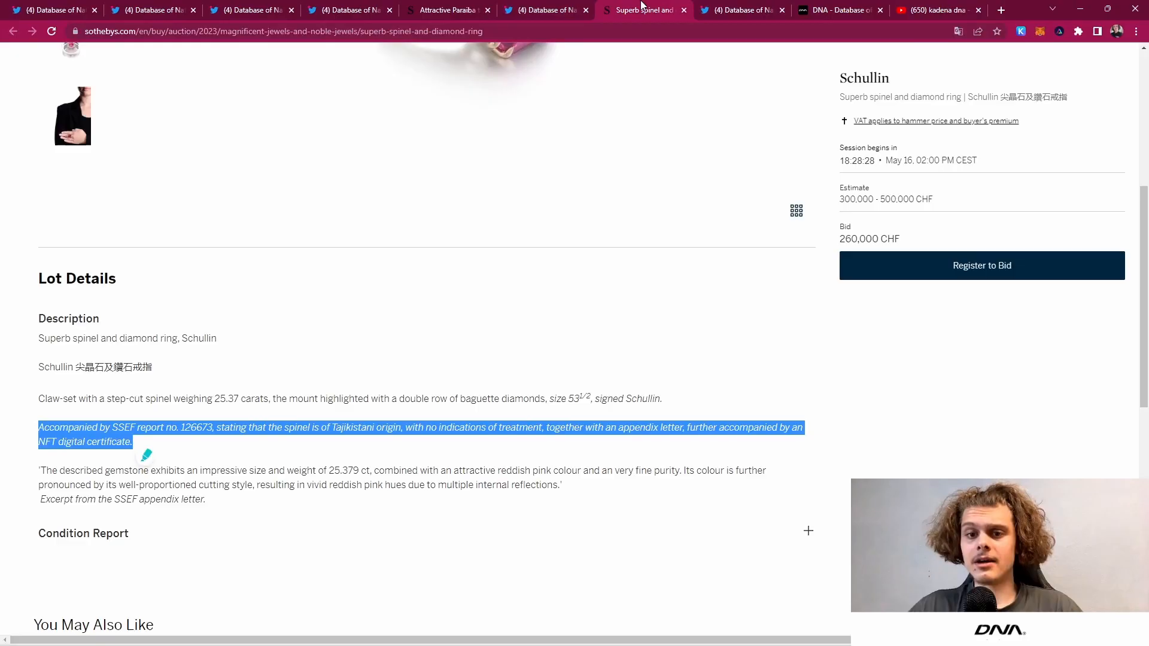
pyautogui.scroll(3)
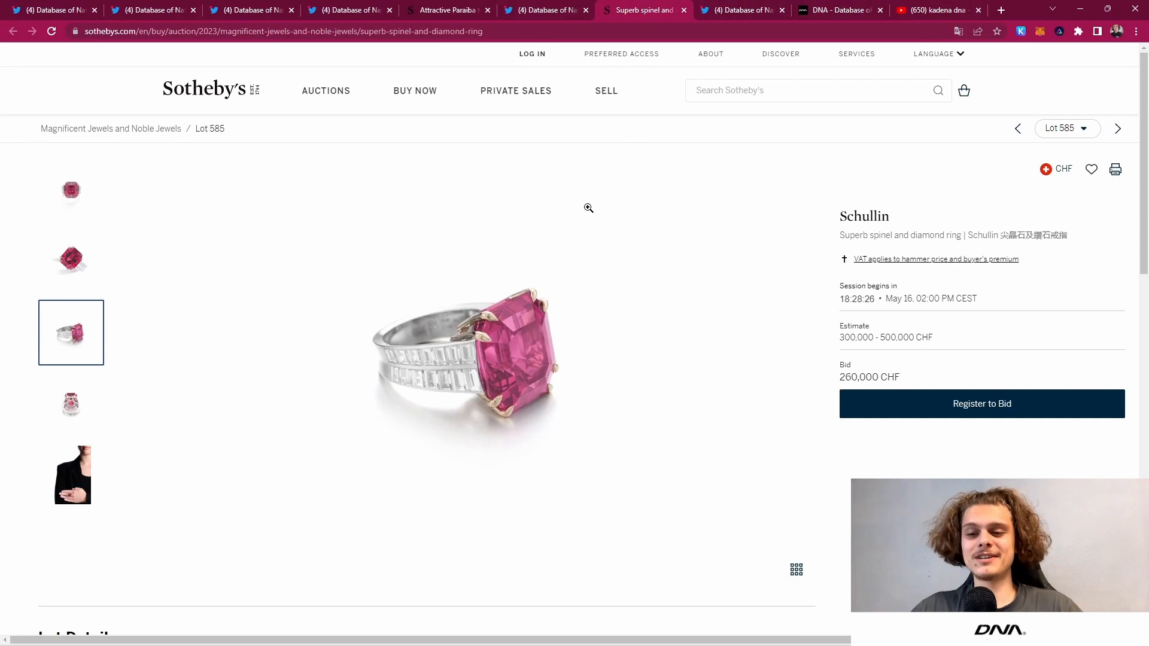
pyautogui.scroll(-3)
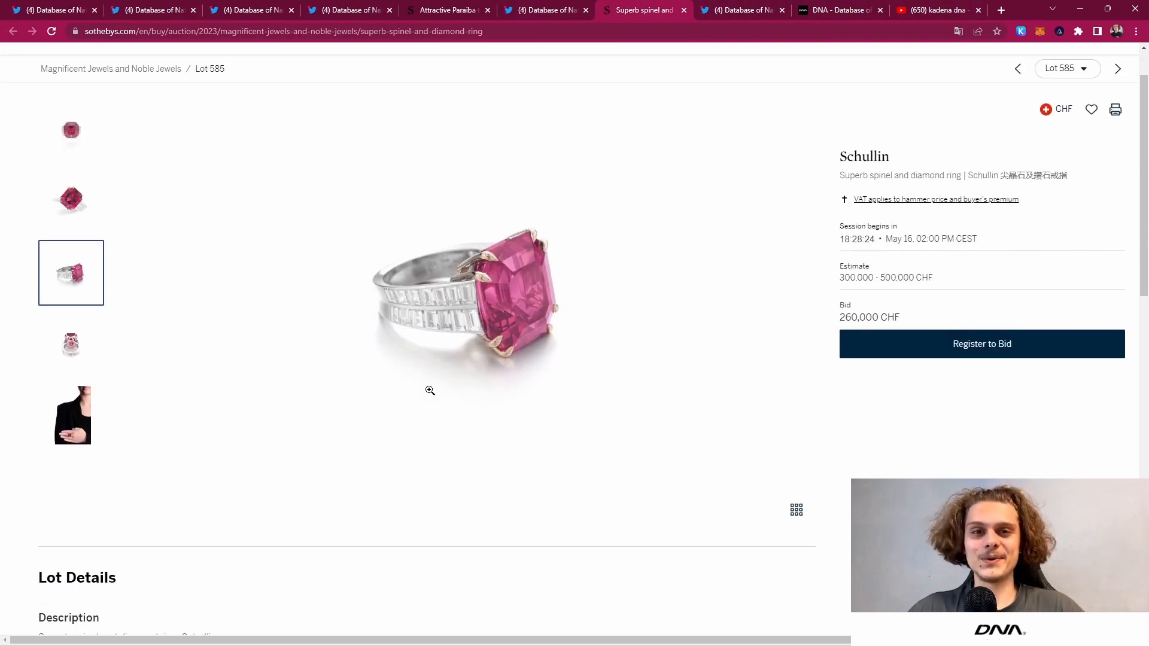
# Step: View the close-up photo of the spinel gem and the photo of the whole ring
pyautogui.click(71, 201)
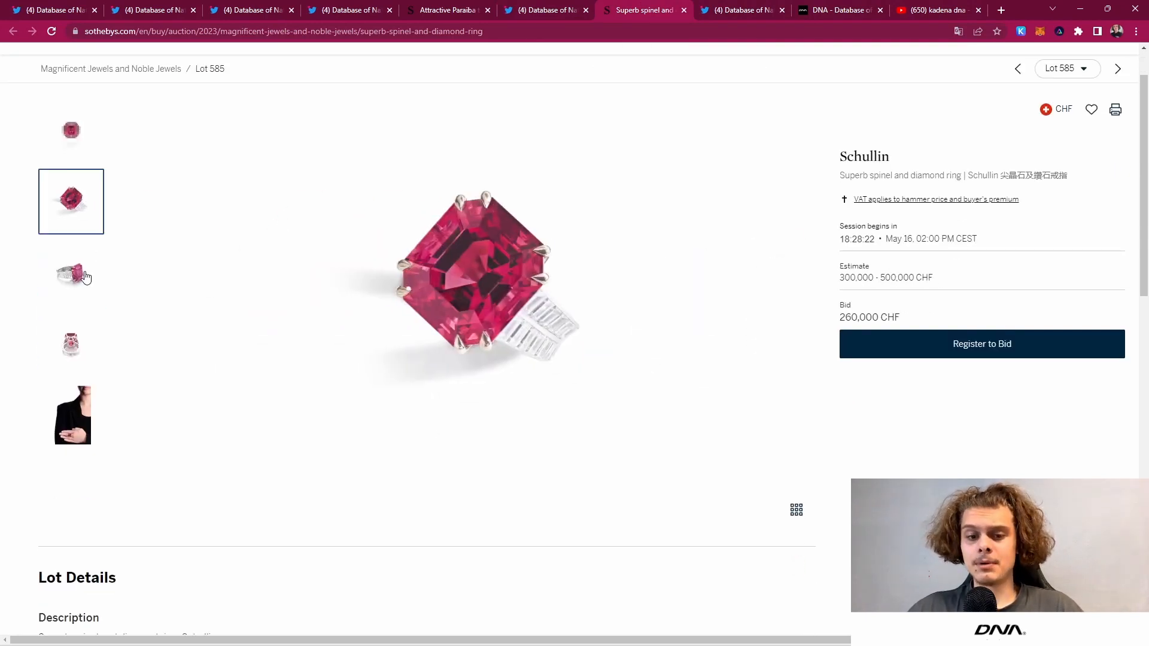
pyautogui.click(70, 273)
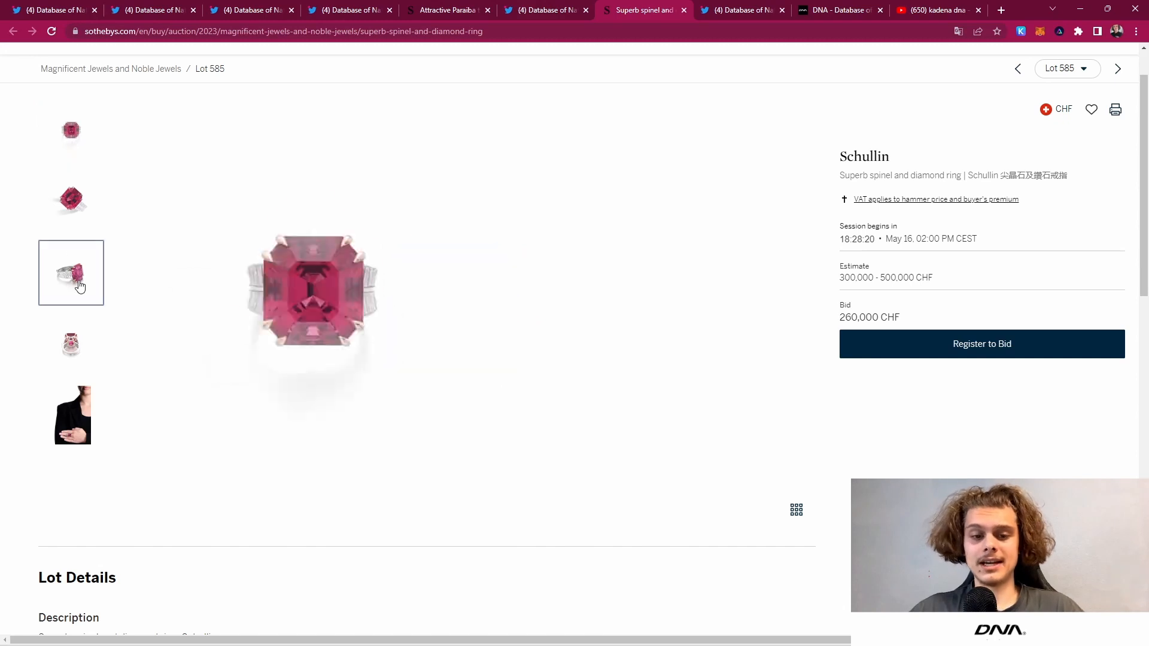
pyautogui.click(70, 273)
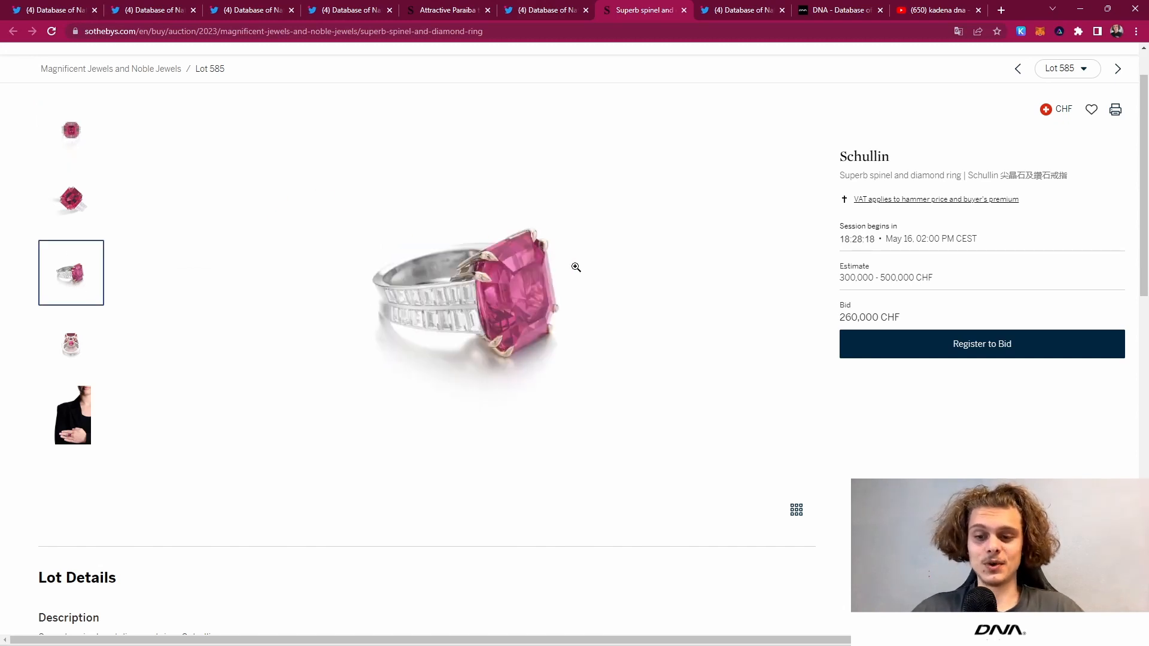
pyautogui.scroll(3)
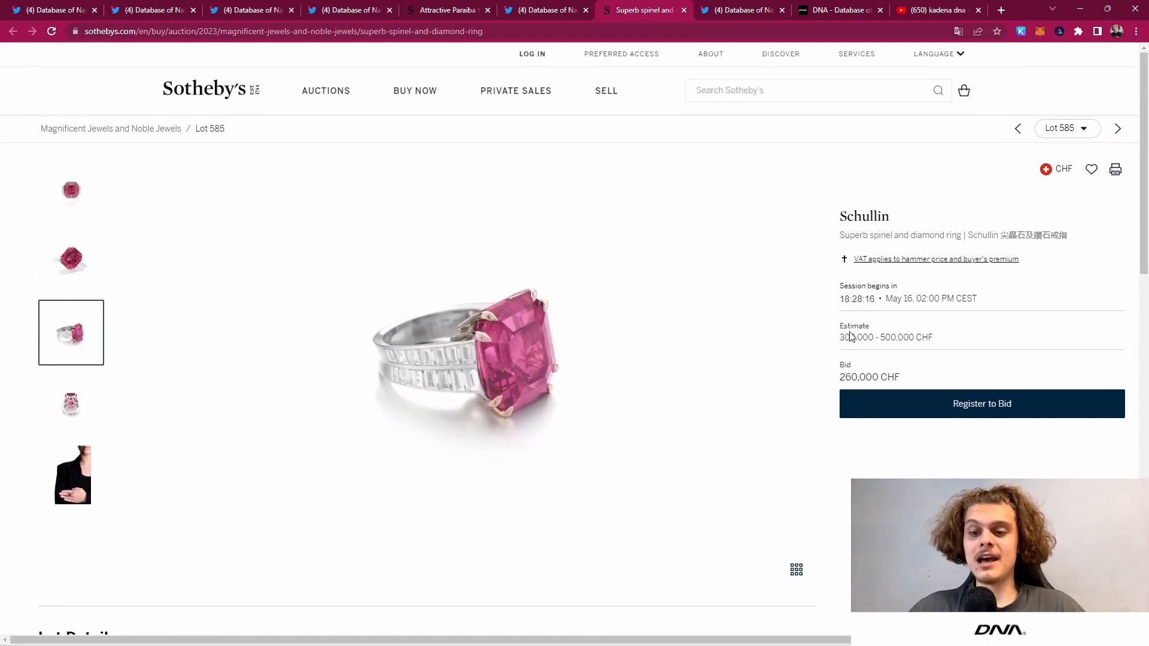
# Step: Read DNA's (2/2) tweet on the 25.37 carat spinel ring, zoomed in, then the (1/2) thread tweet
pyautogui.click(740, 9)
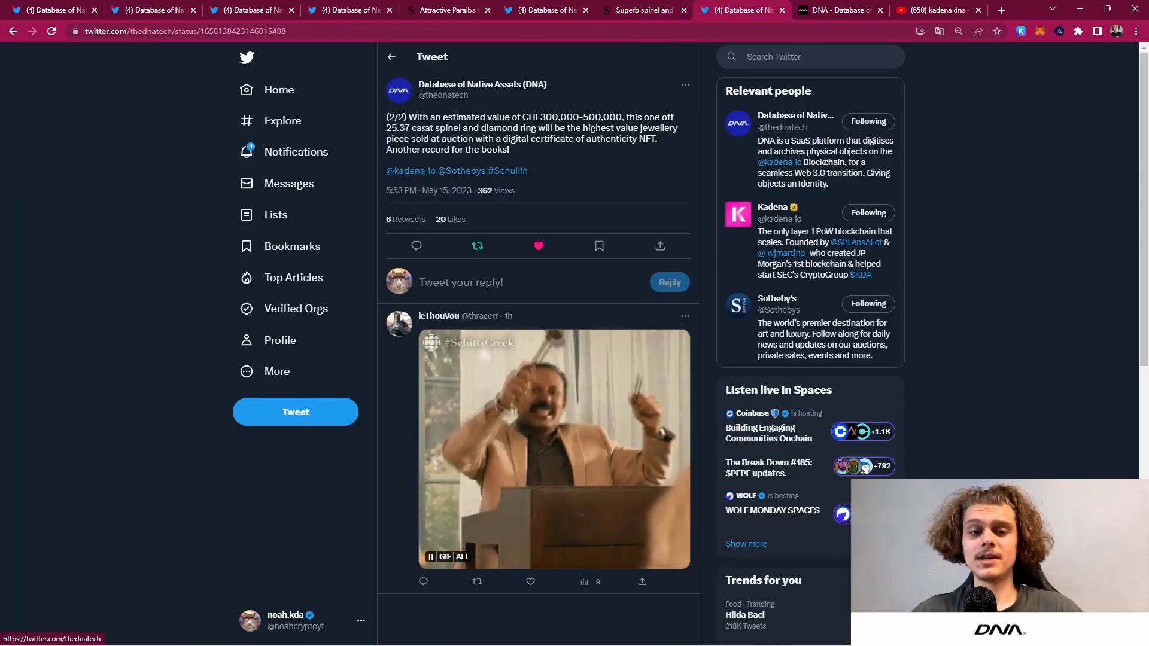
pyautogui.press('ctrl+plus')
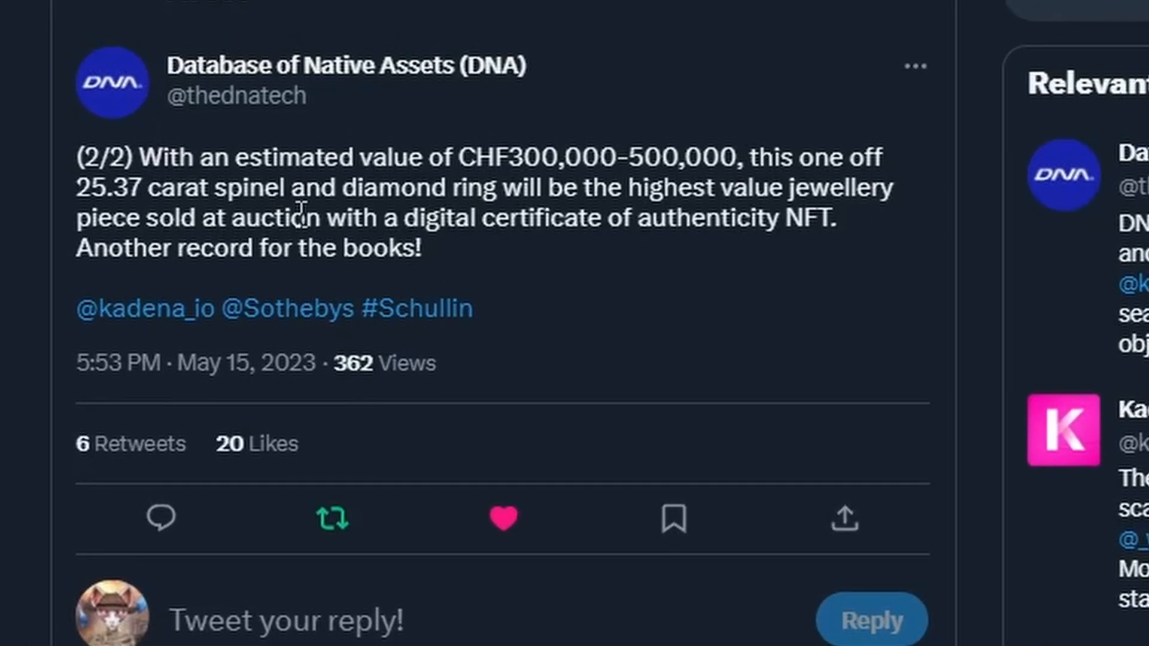
pyautogui.scroll(3)
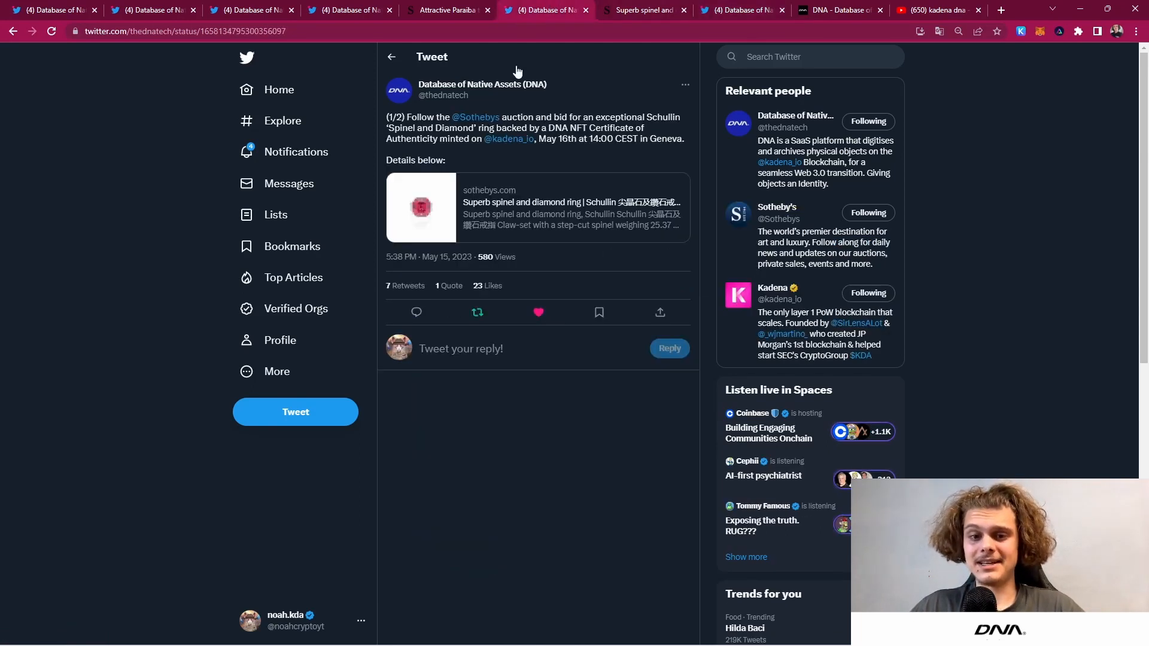
pyautogui.moveTo(350, 10)
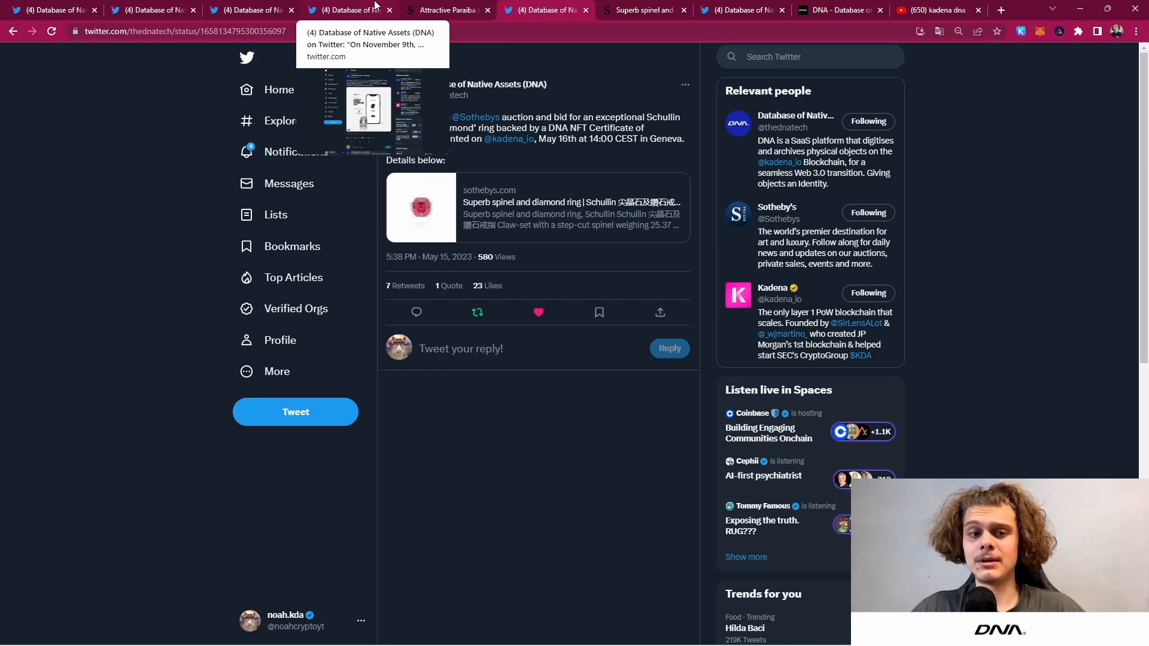
# Step: Read the DNA thread on how blockchain gives brands a permanent link to products and customers
pyautogui.click(350, 10)
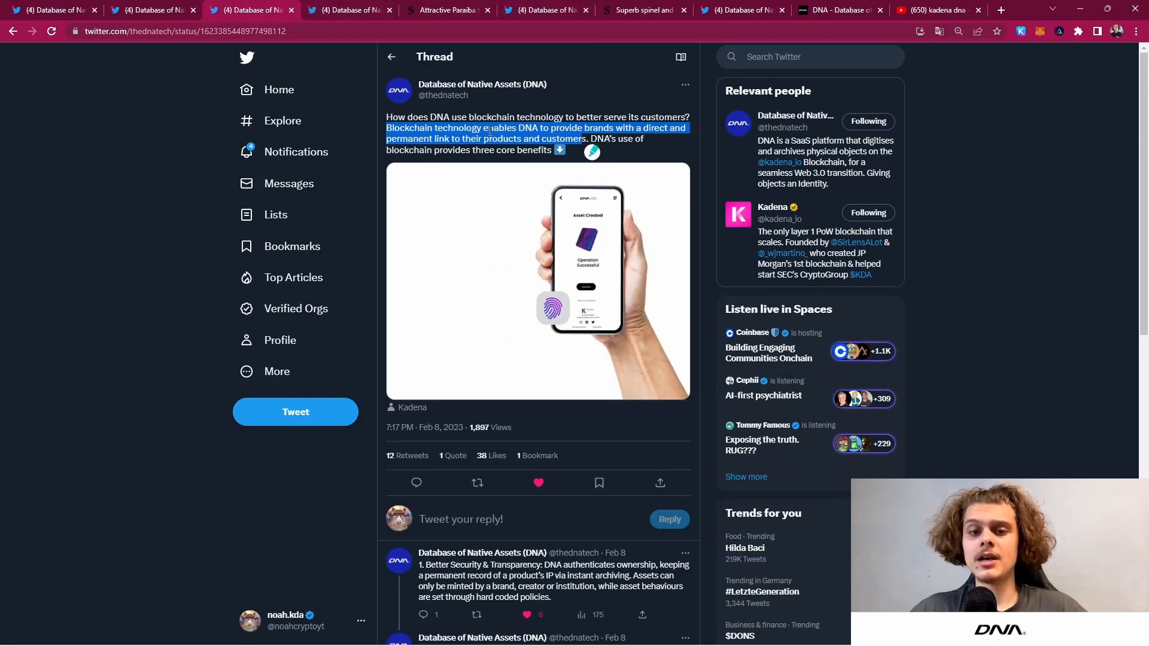
pyautogui.click(491, 131)
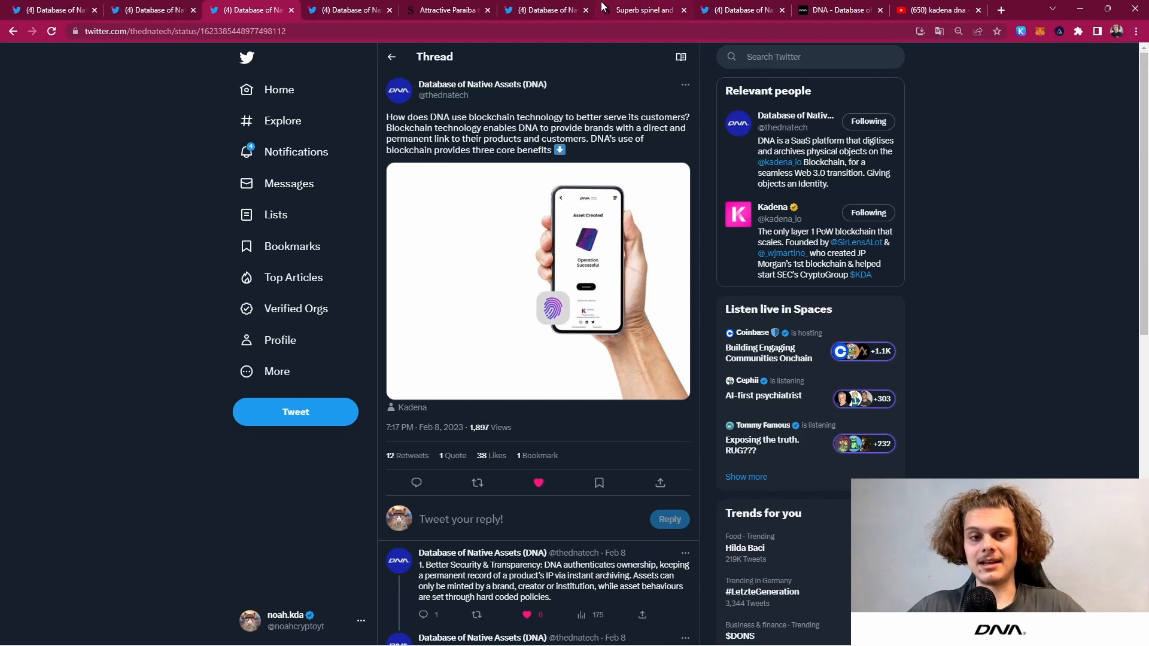
pyautogui.moveTo(351, 10)
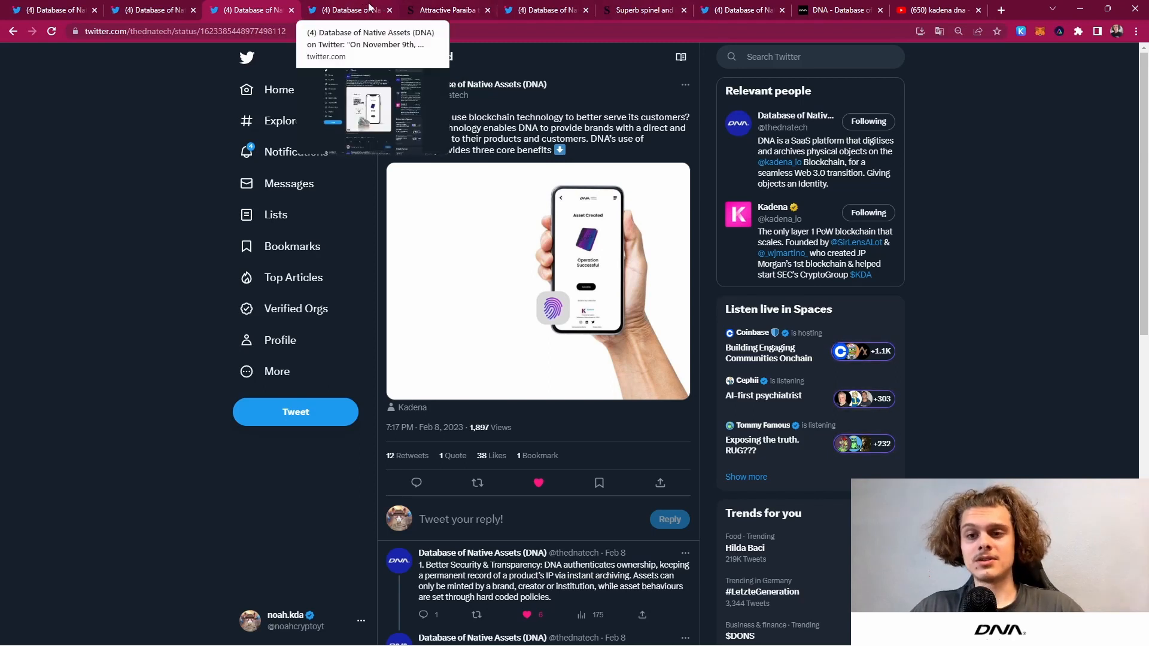
# Step: Scroll the thedna.tech homepage on giving objects a digital identity, then move to the kadena dna videos
pyautogui.click(840, 9)
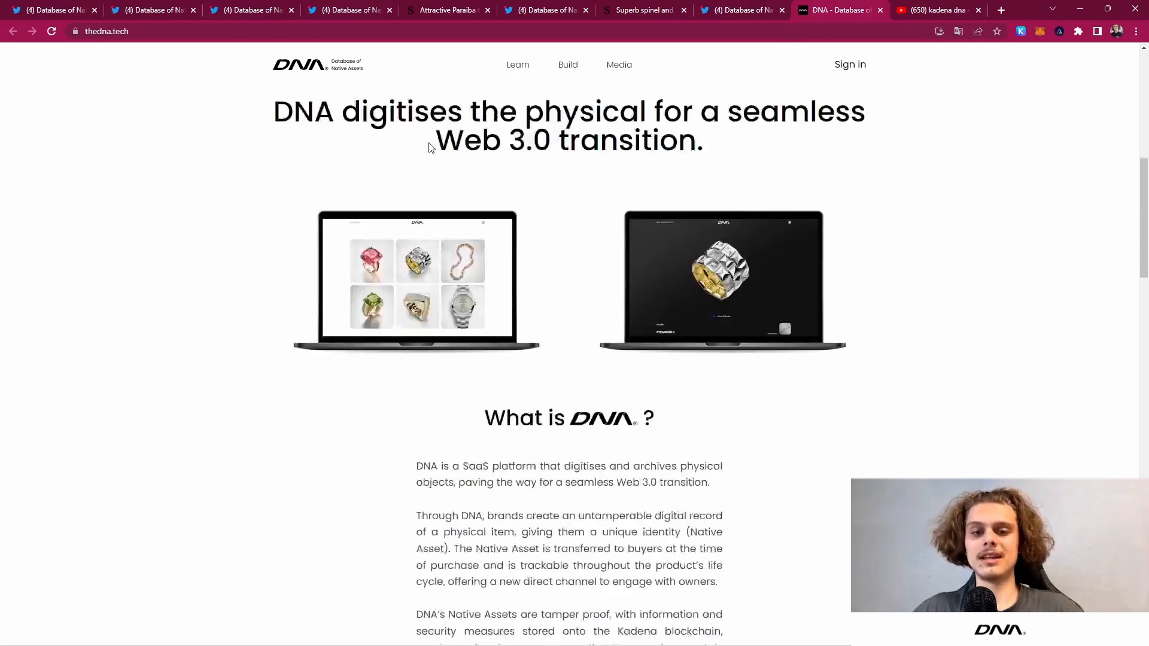
pyautogui.scroll(3)
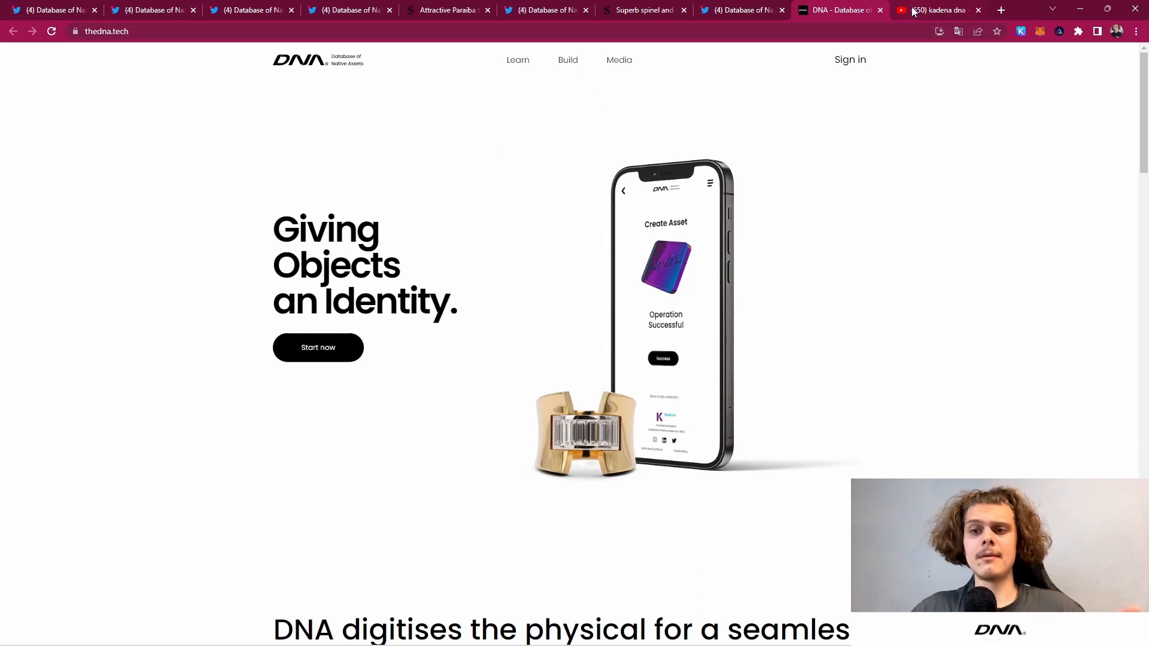
pyautogui.moveTo(938, 10)
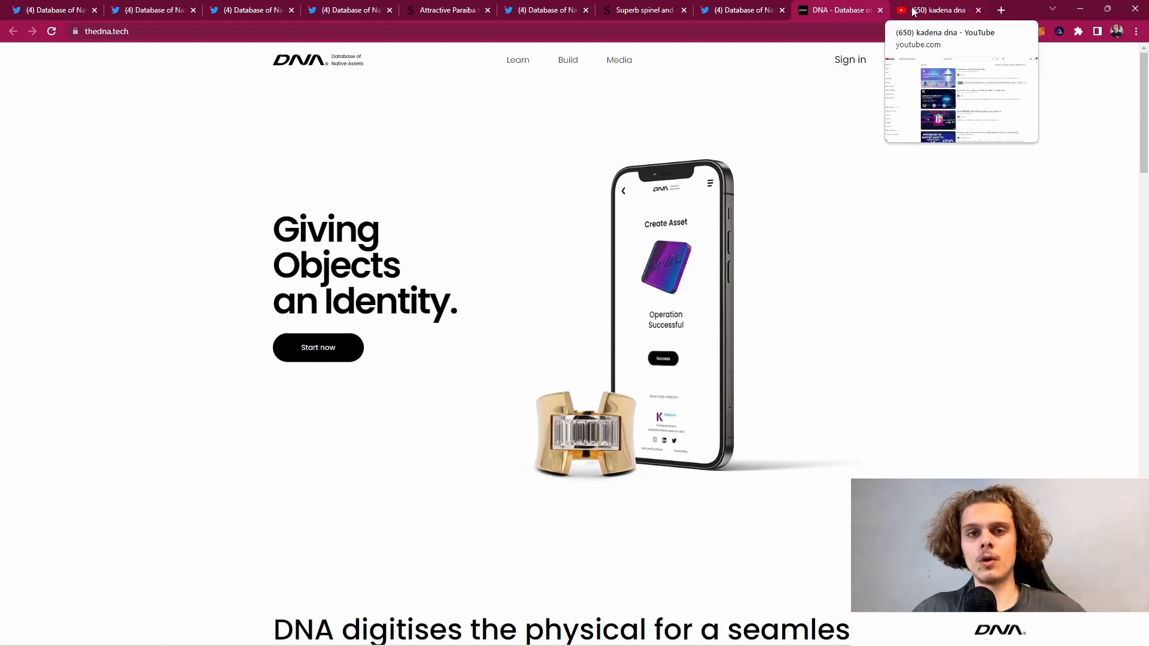
pyautogui.click(938, 9)
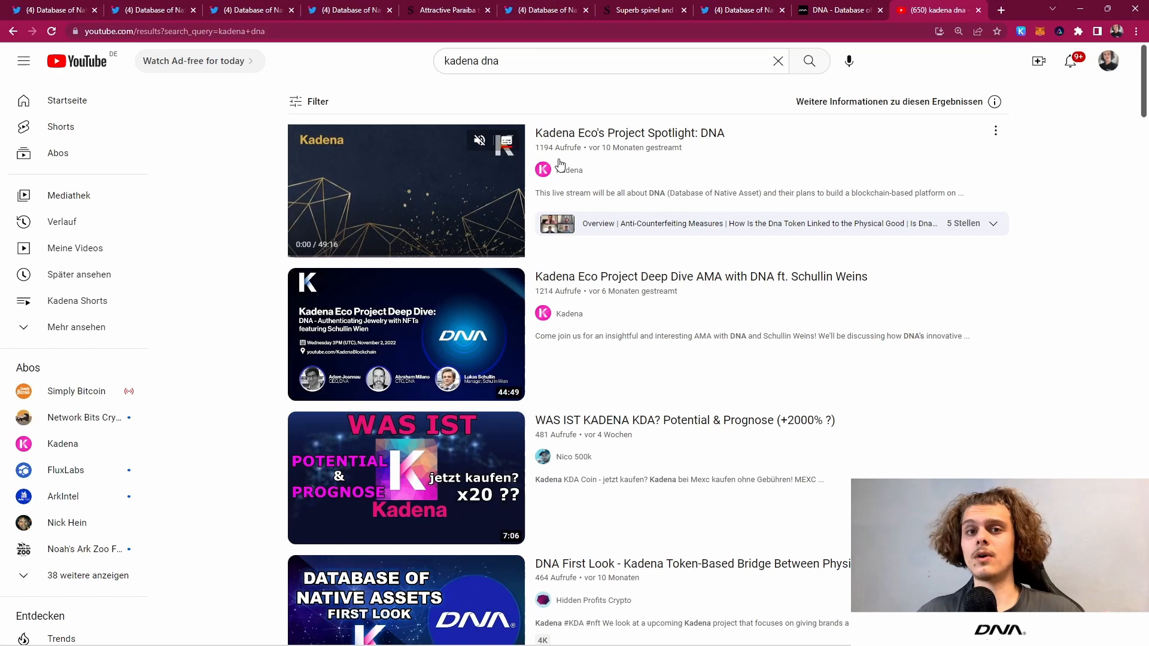
pyautogui.moveTo(439, 192)
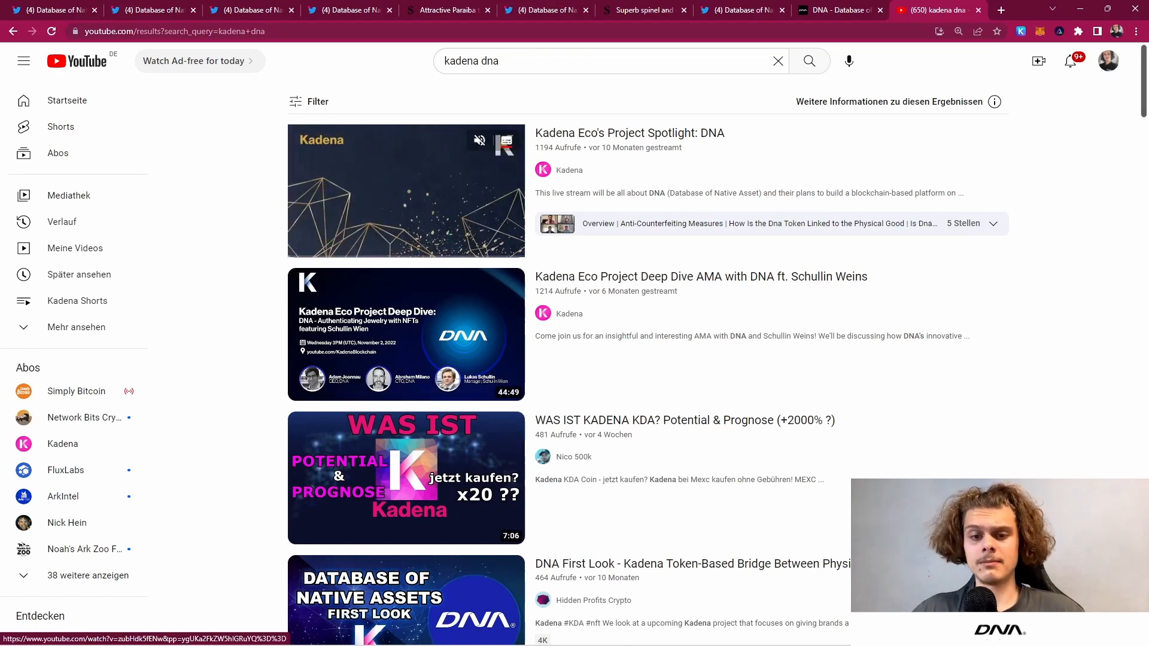
# Step: Scroll the kadena dna results past the Project Spotlight stream and Deep Dive AMA with Schullin
pyautogui.scroll(-3)
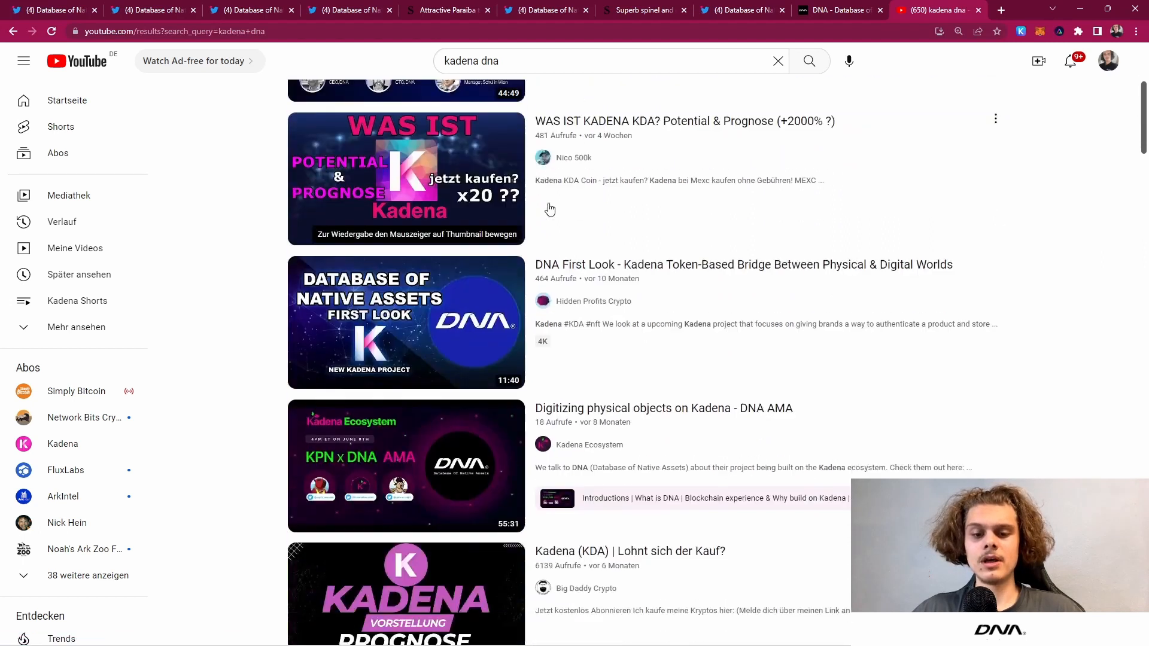
pyautogui.moveTo(482, 450)
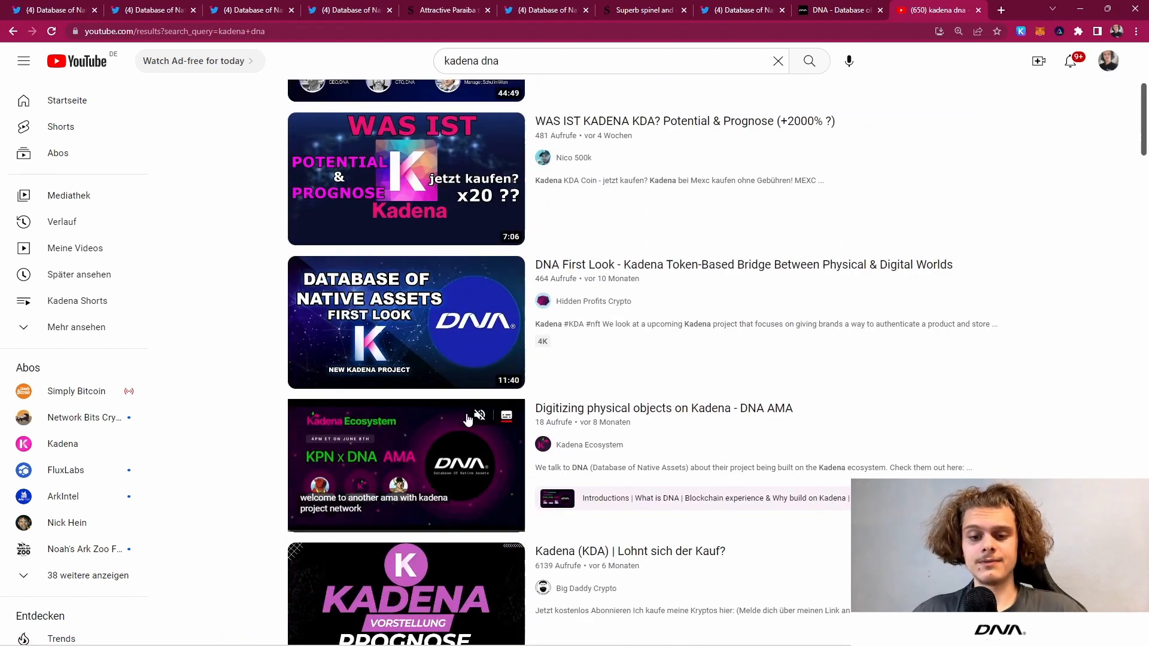
pyautogui.scroll(-3)
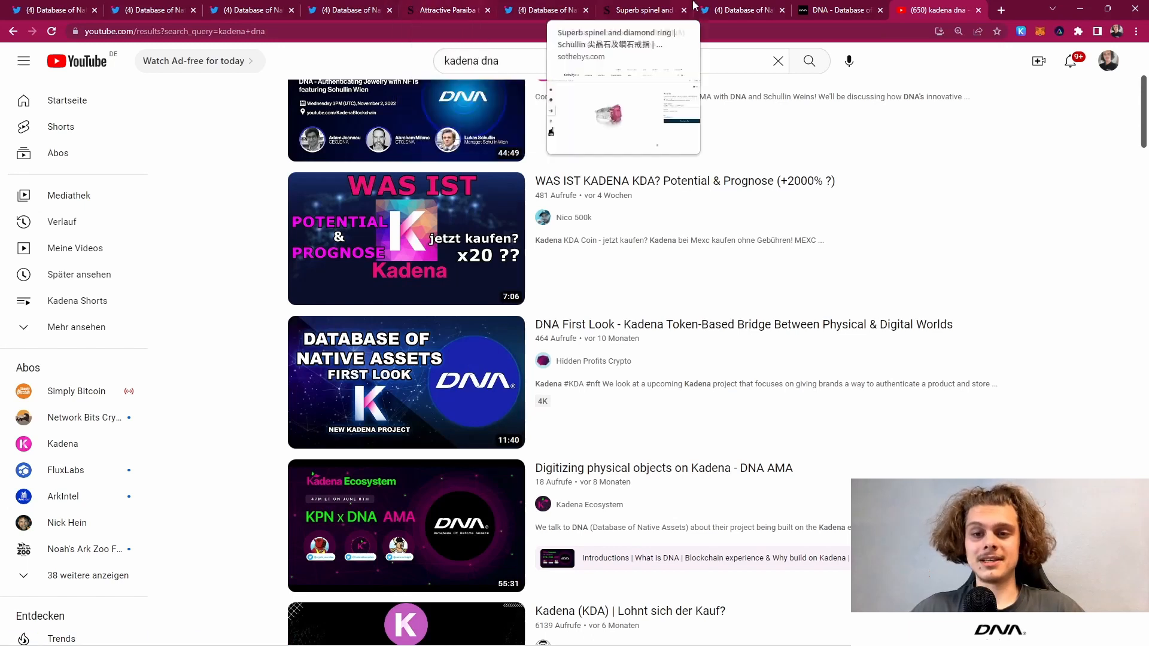
pyautogui.moveTo(502, 258)
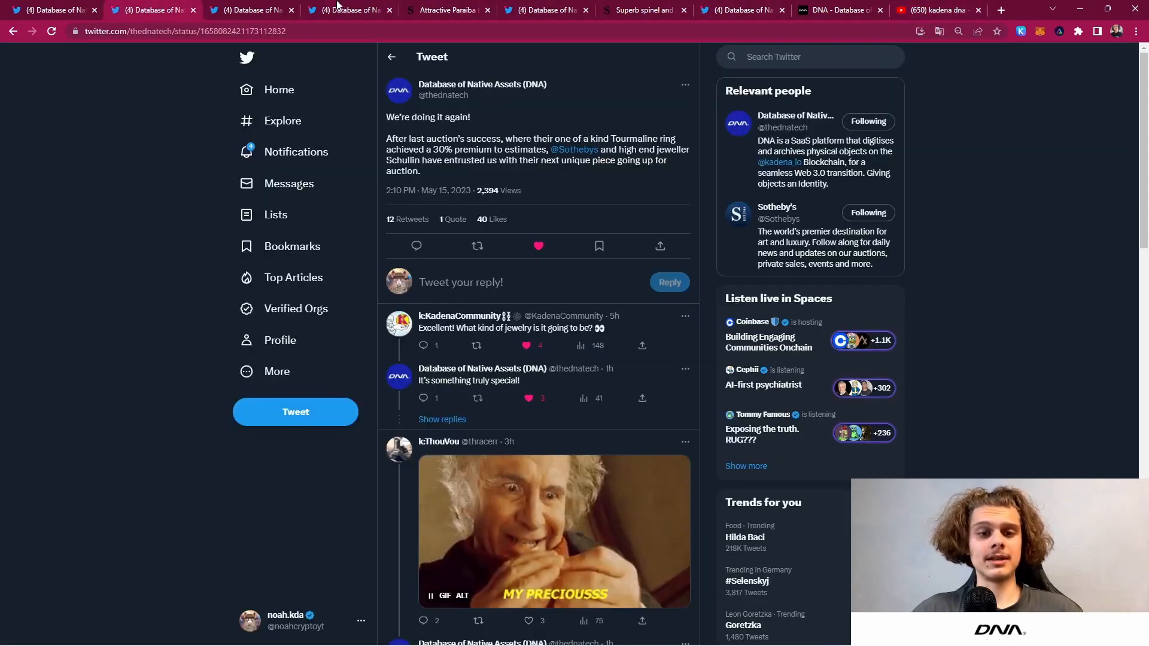
# Step: Go back via the Paraiba tourmaline lot to DNA's tweet inviting bids on the Spinel and Diamond ring
pyautogui.click(447, 10)
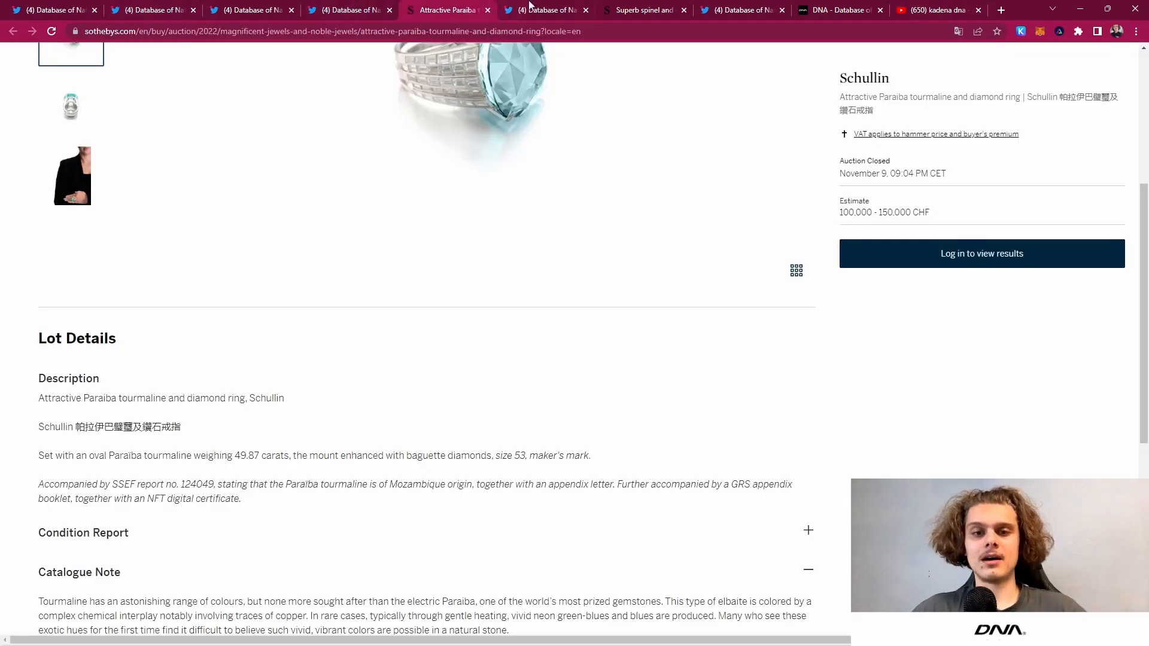
pyautogui.click(546, 10)
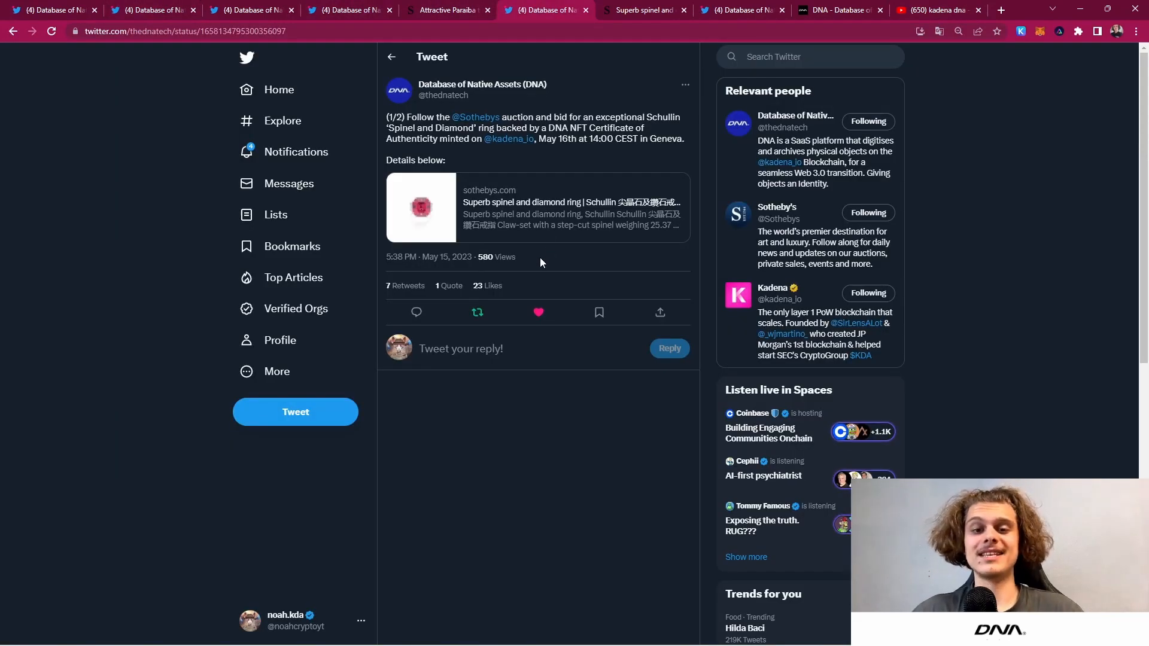